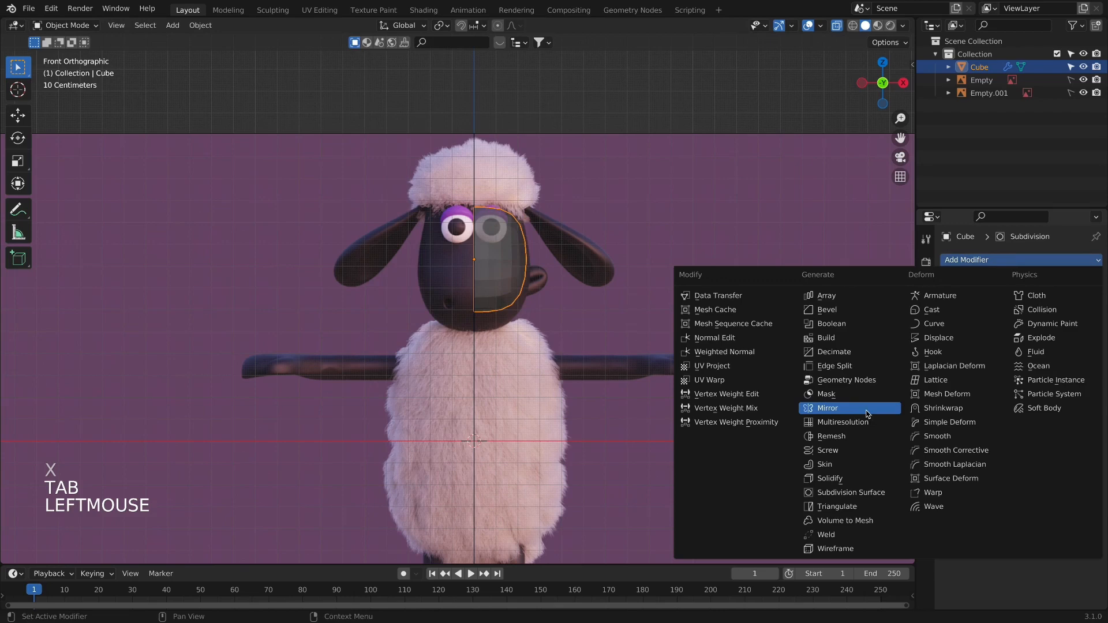
- Add a Mirror modifier to the sheep's head mesh
{"action": "left_click", "coordinate": [827, 407]}
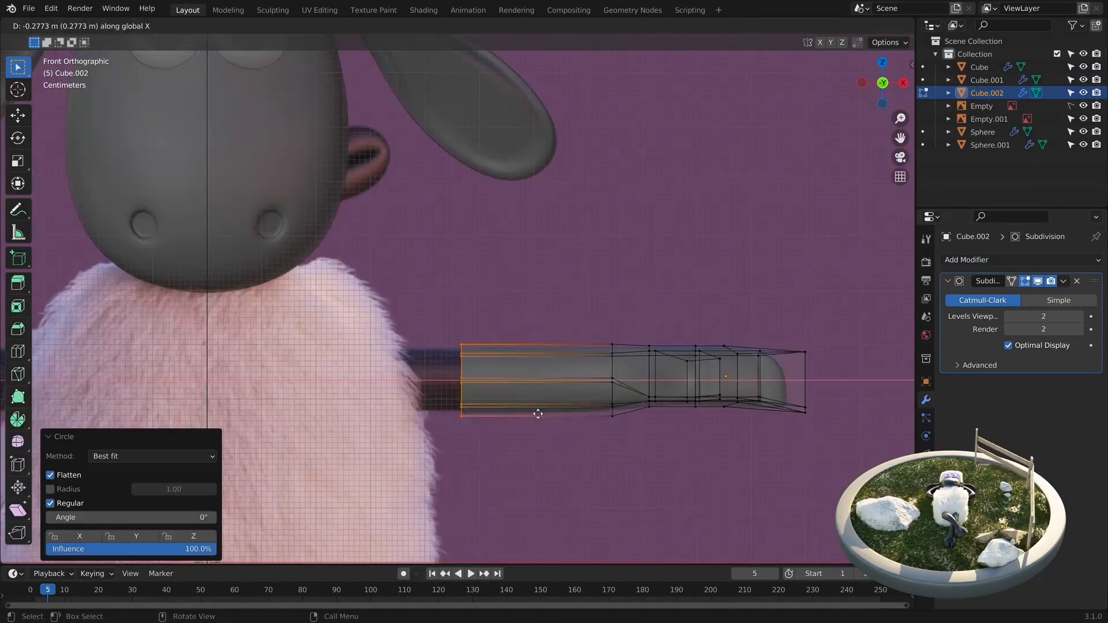
- Switch modes on the body to begin setting up its wool hair particles
{"action": "key", "text": "Tab"}
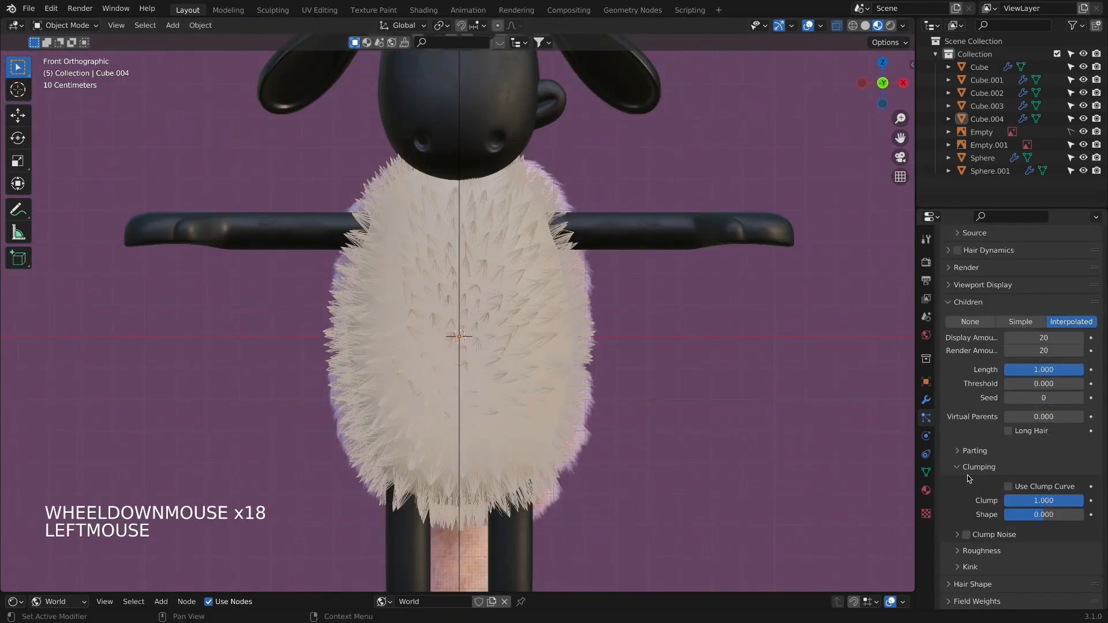
- Comb the body wool, then add a cap mesh on the head for its own hair
{"action": "left_click", "coordinate": [981, 551]}
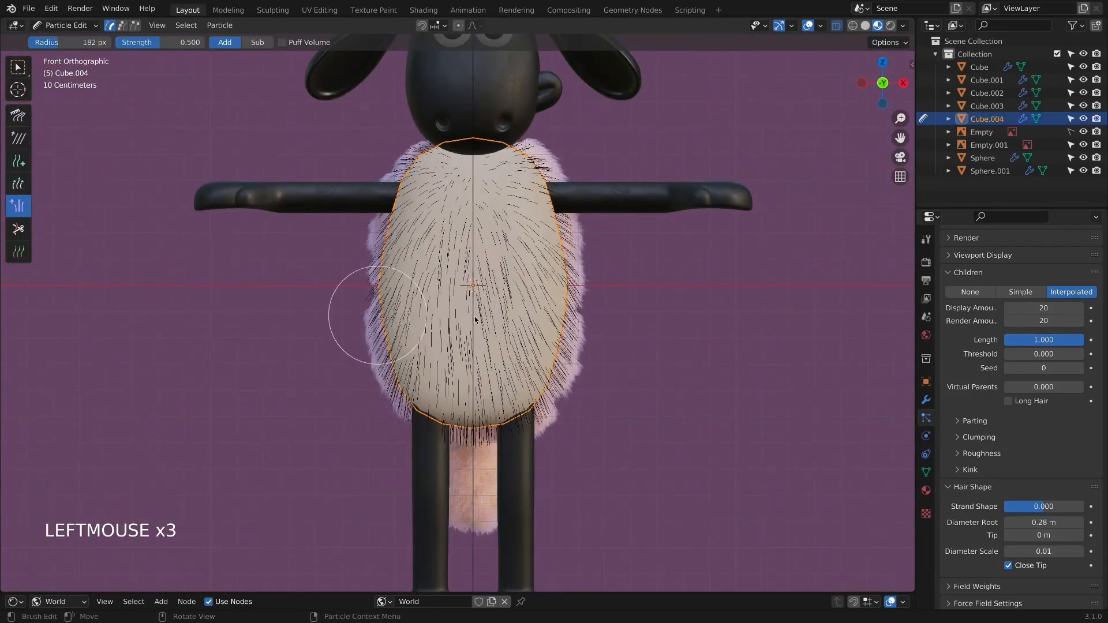
{"action": "key", "text": "shift+a"}
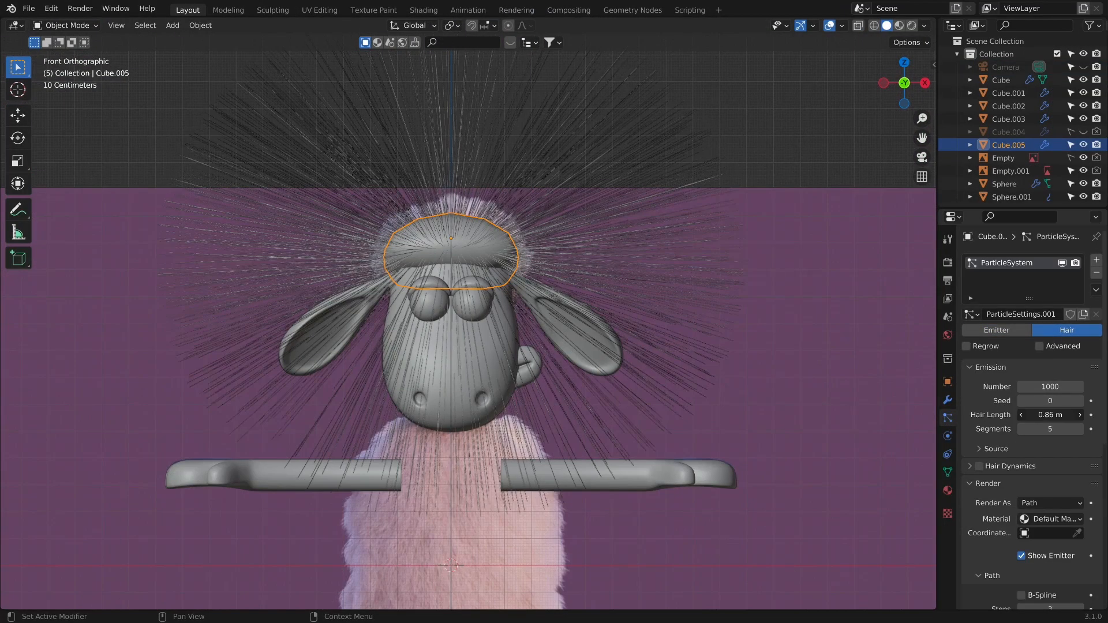
{"action": "left_click", "coordinate": [1075, 411]}
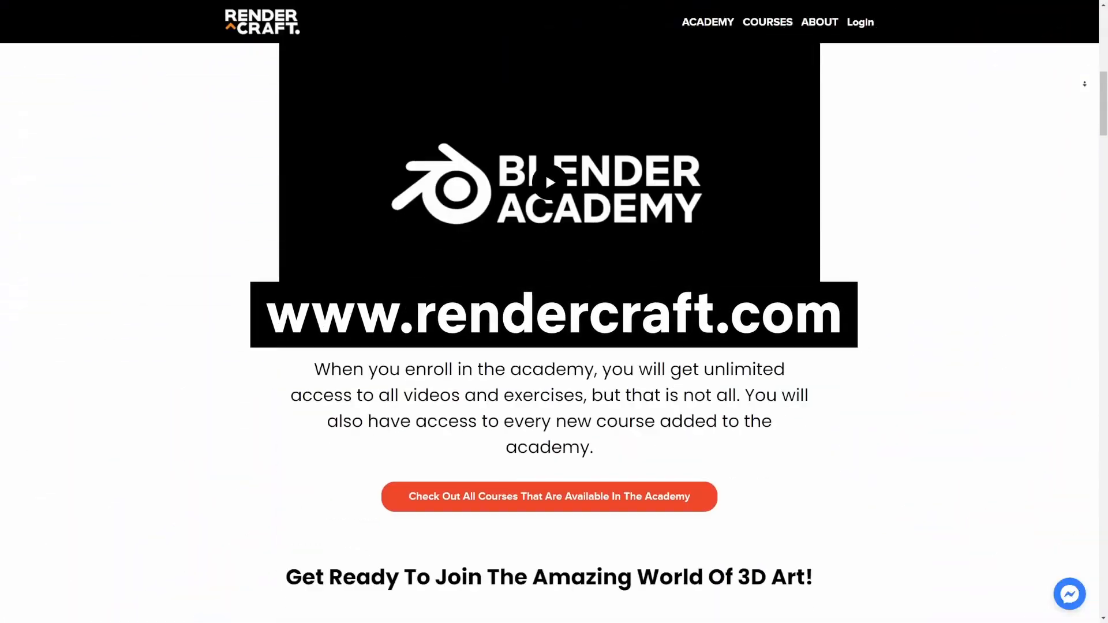
- Scroll the RenderCraft Academy page down to the grid of priced Blender course cards
{"action": "scroll", "scroll_direction": "down", "scroll_amount": 3}
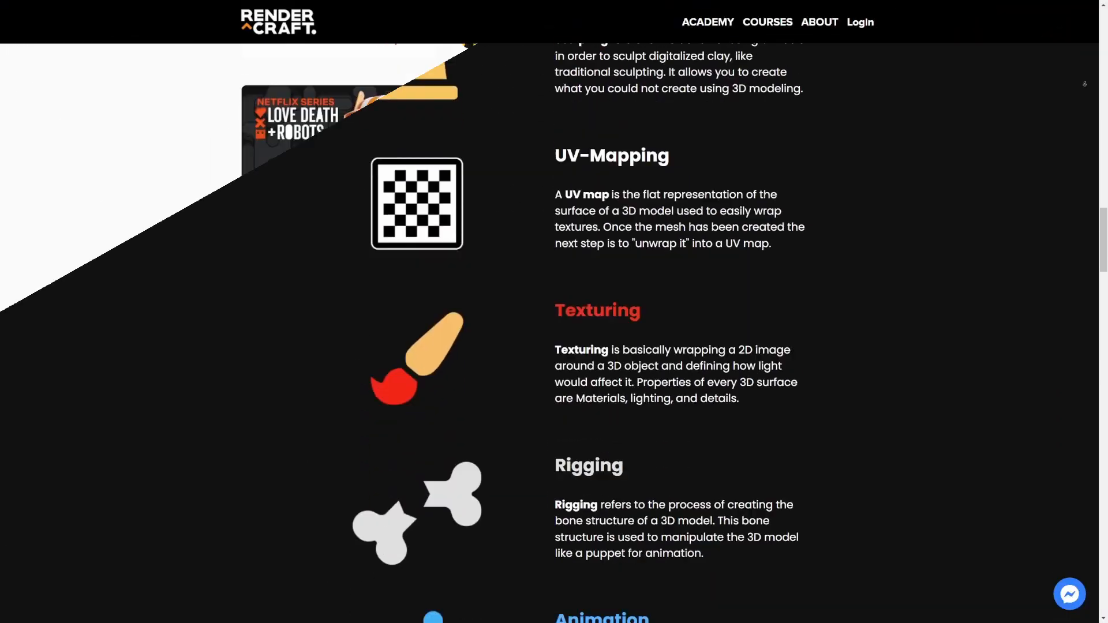
{"action": "left_click", "coordinate": [766, 22]}
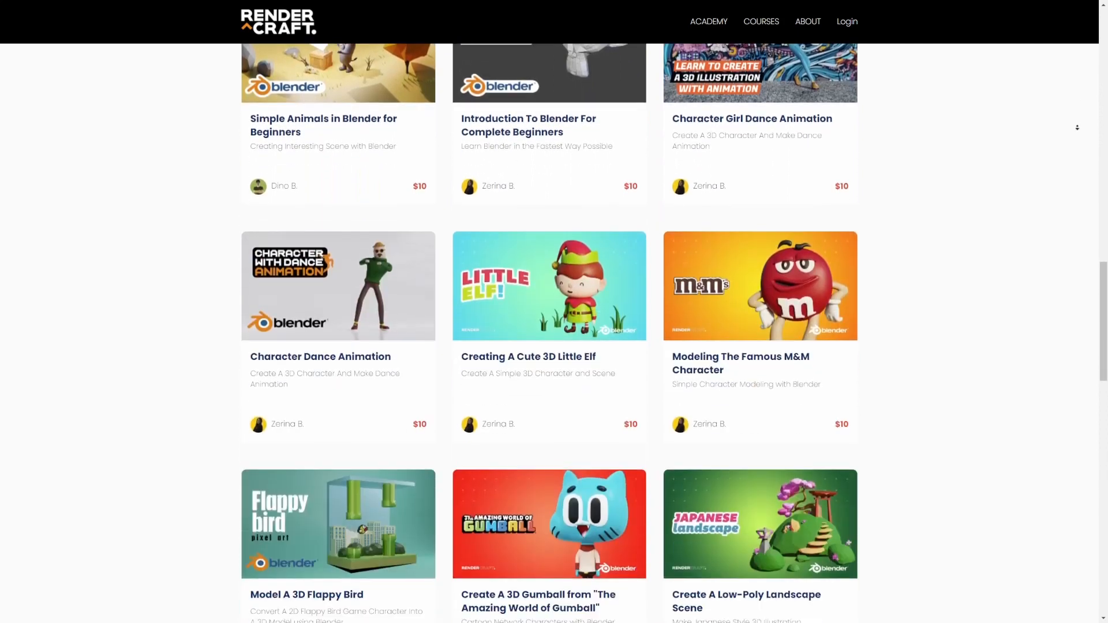
{"action": "scroll", "scroll_direction": "down", "scroll_amount": 3}
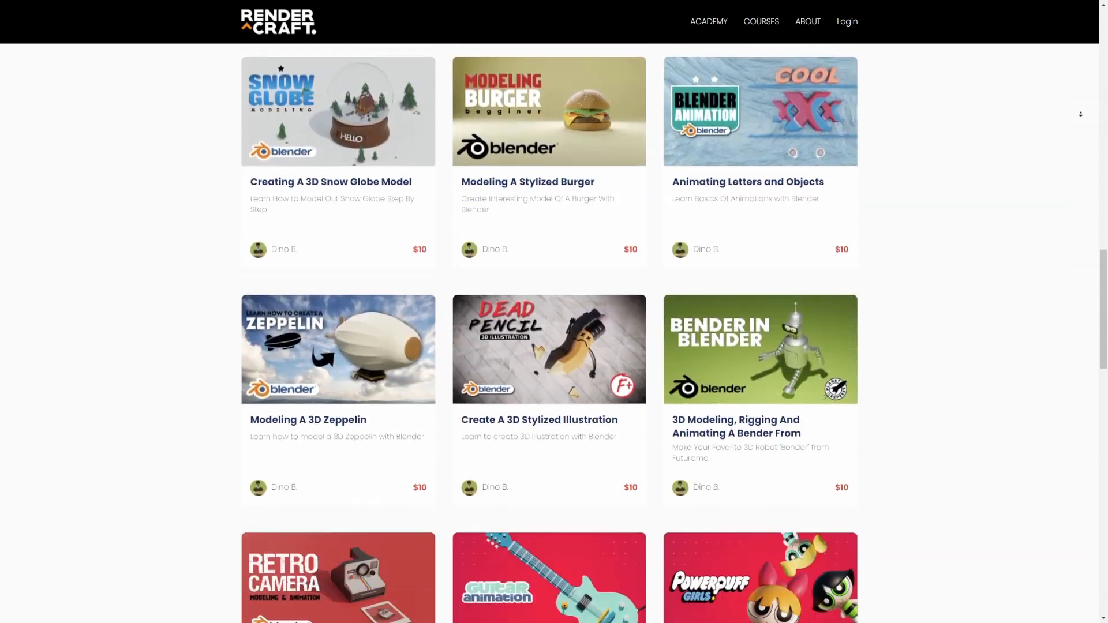